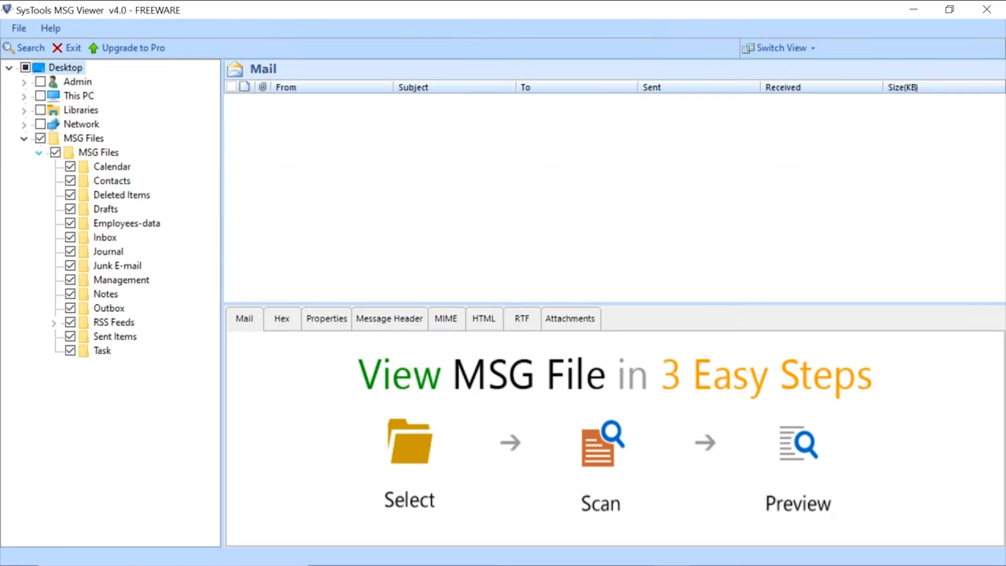
# Open the Inbox folder to list its 76 emails and preview the first message.
pyautogui.click(105, 238)
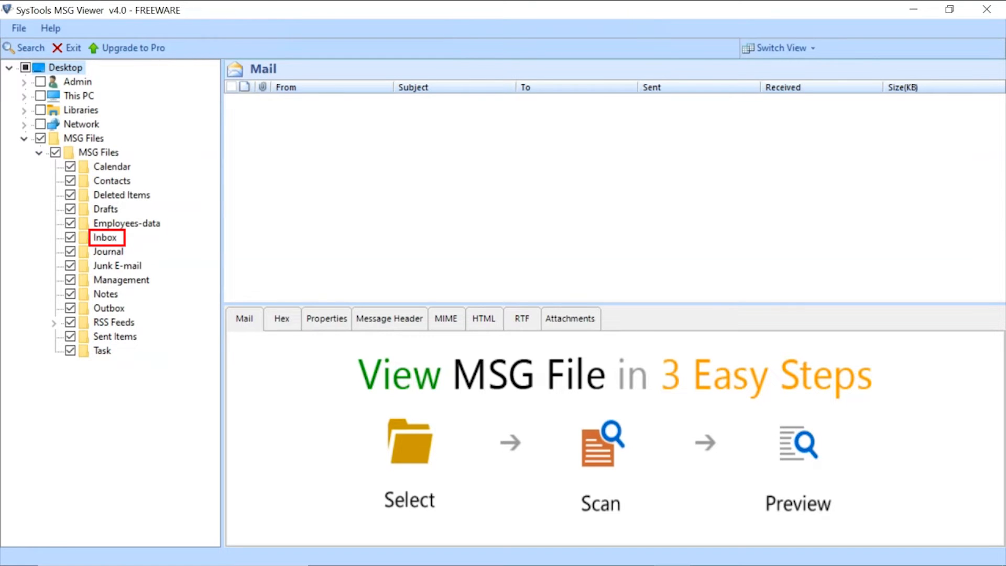
pyautogui.click(106, 238)
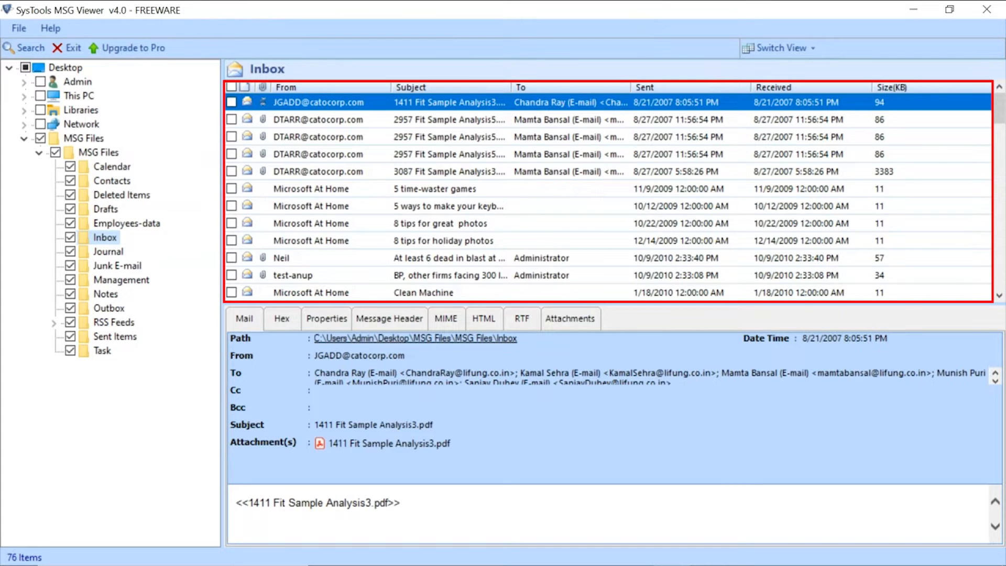
# Show the first Inbox email's raw MIME content as a hex dump.
pyautogui.click(244, 317)
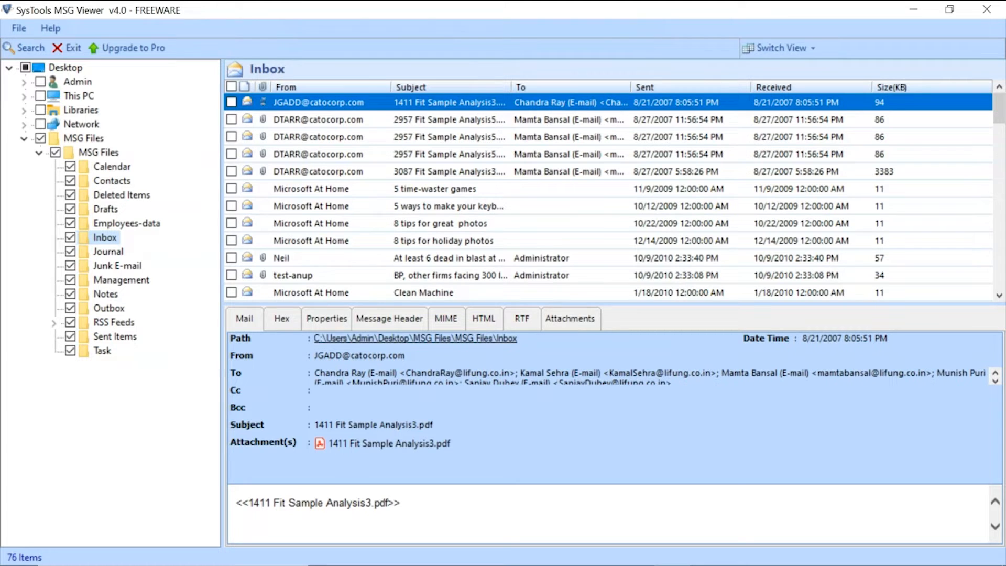
pyautogui.click(280, 318)
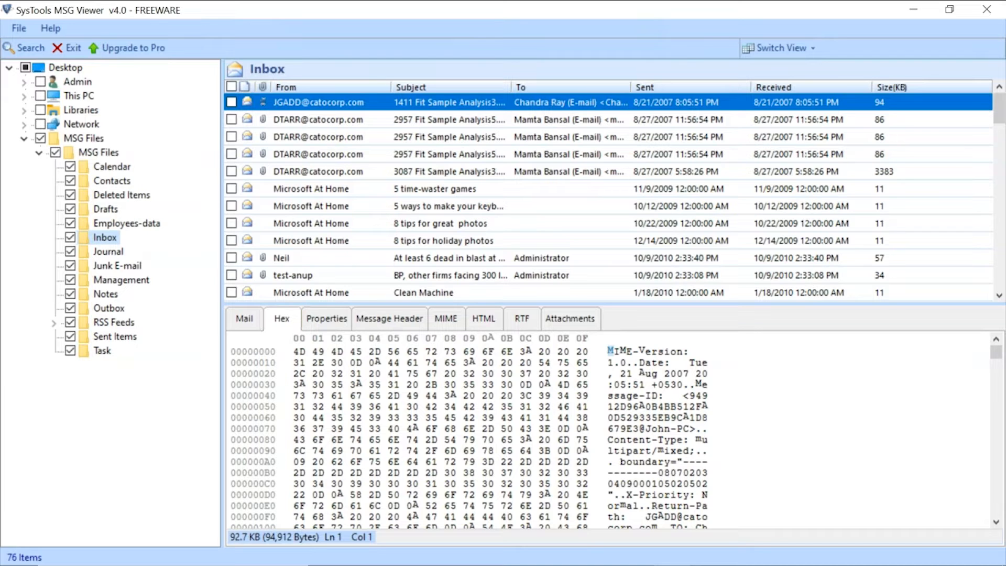
# View the first email's properties and its message header.
pyautogui.click(326, 318)
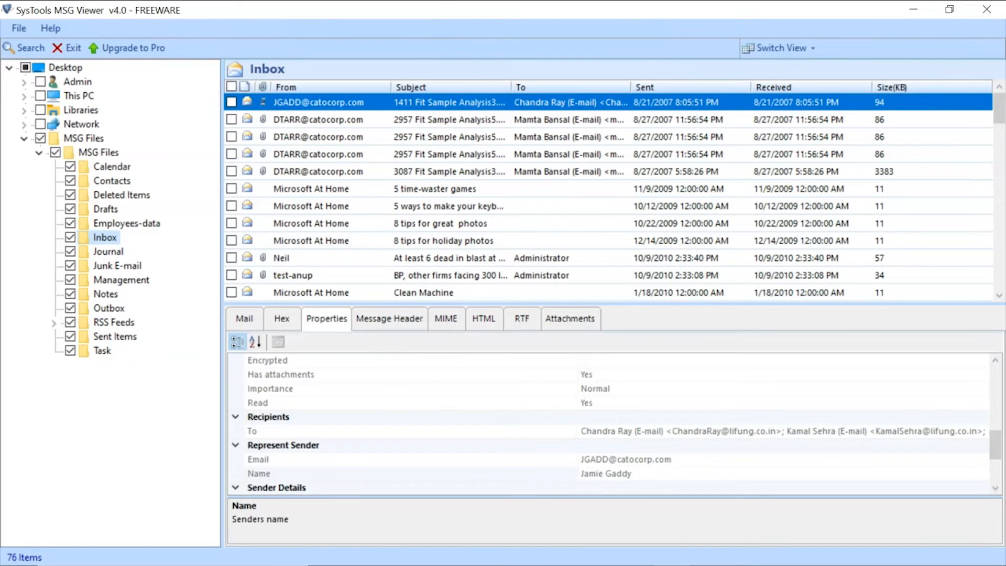
pyautogui.click(325, 318)
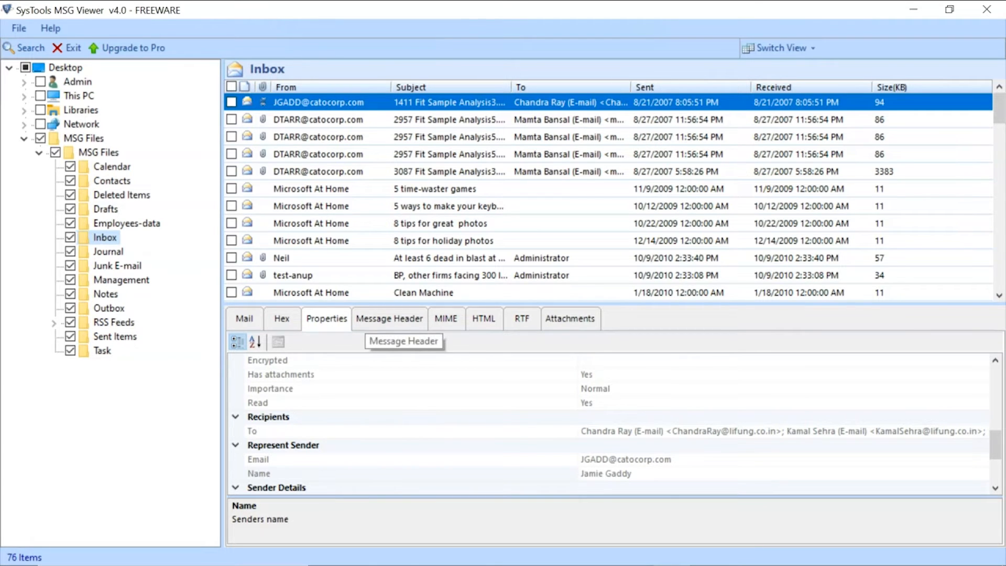
pyautogui.click(388, 319)
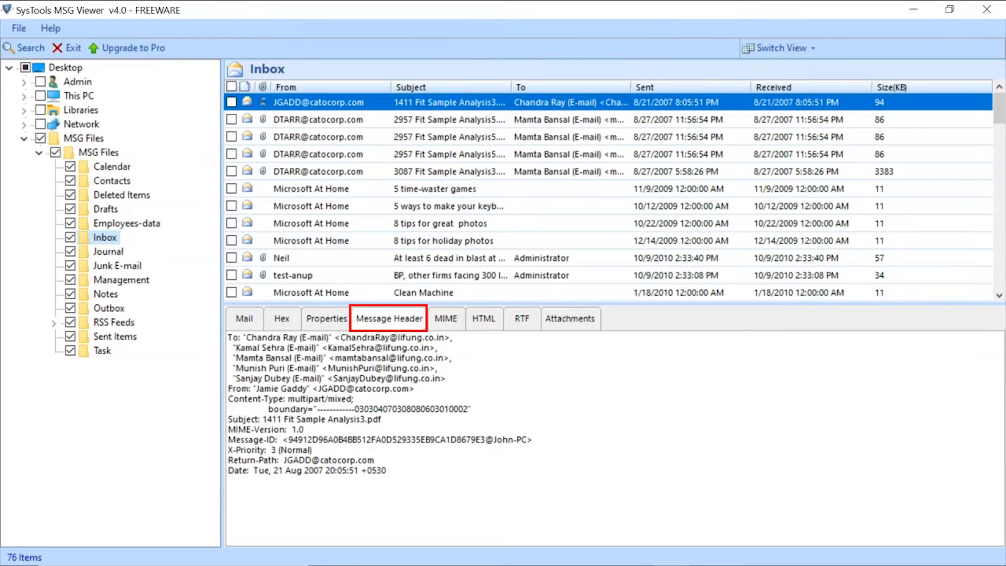
pyautogui.moveTo(445, 319)
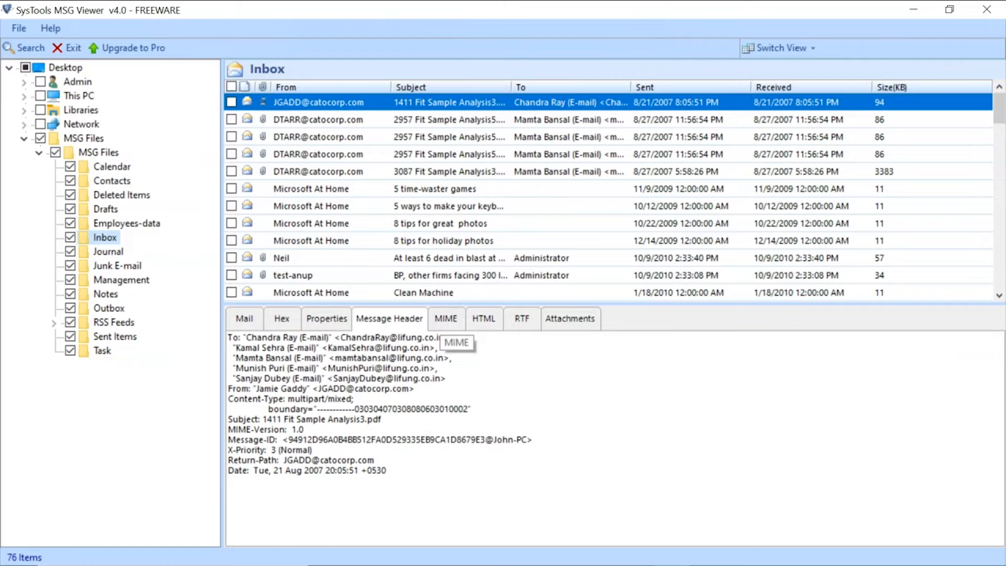
# View the email's MIME source, HTML and RTF versions; RTF has no preview.
pyautogui.click(445, 318)
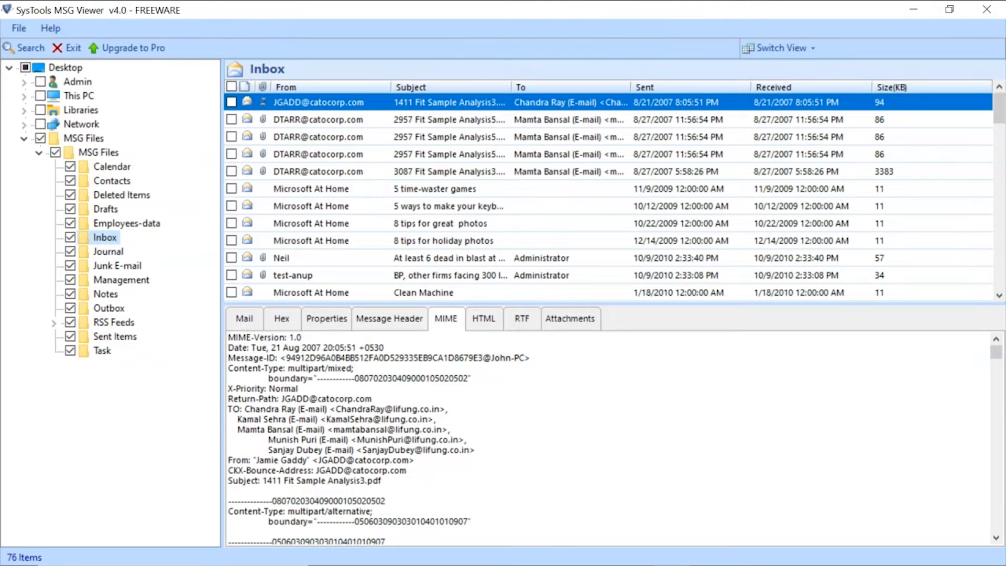
pyautogui.click(483, 319)
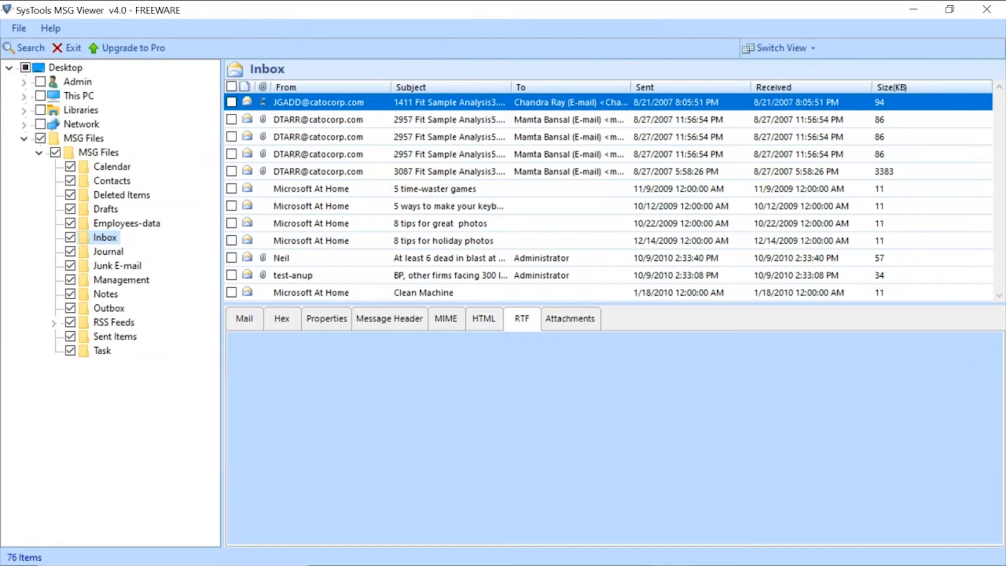
pyautogui.click(521, 318)
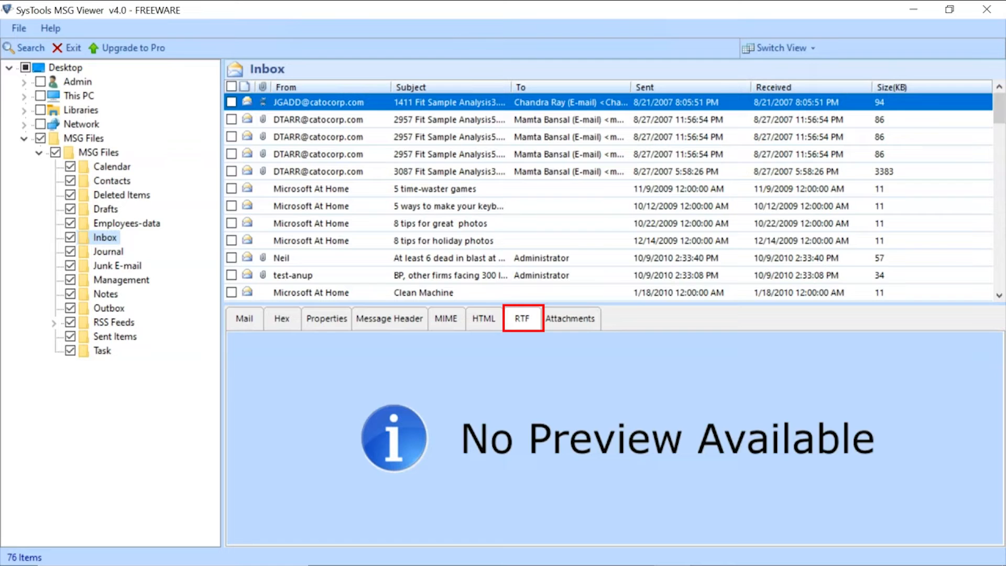
pyautogui.moveTo(569, 318)
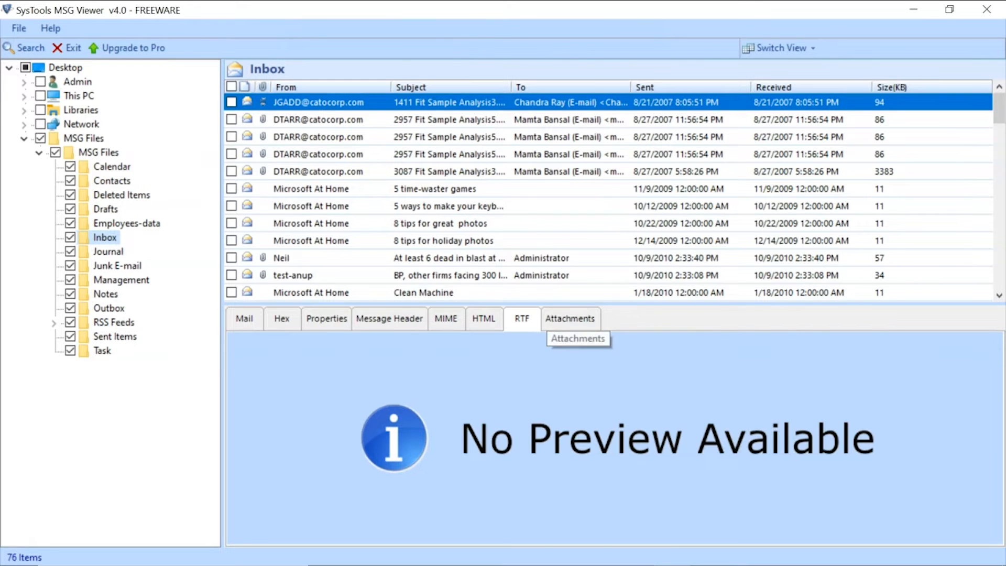
# Preview the 1411 Fit Sample PDF attachment enlarged and page forward to page 6.
pyautogui.click(569, 318)
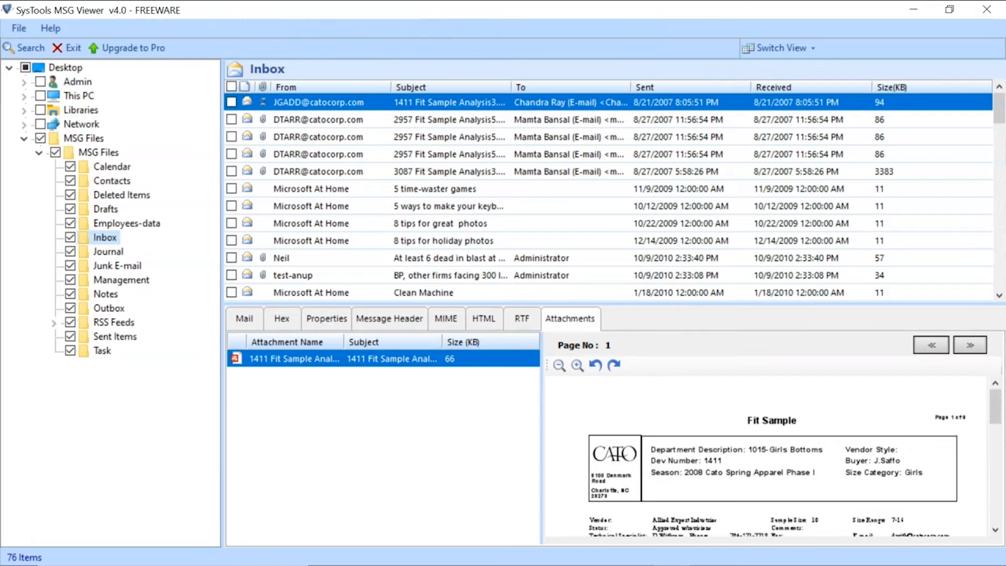
pyautogui.moveTo(559, 365)
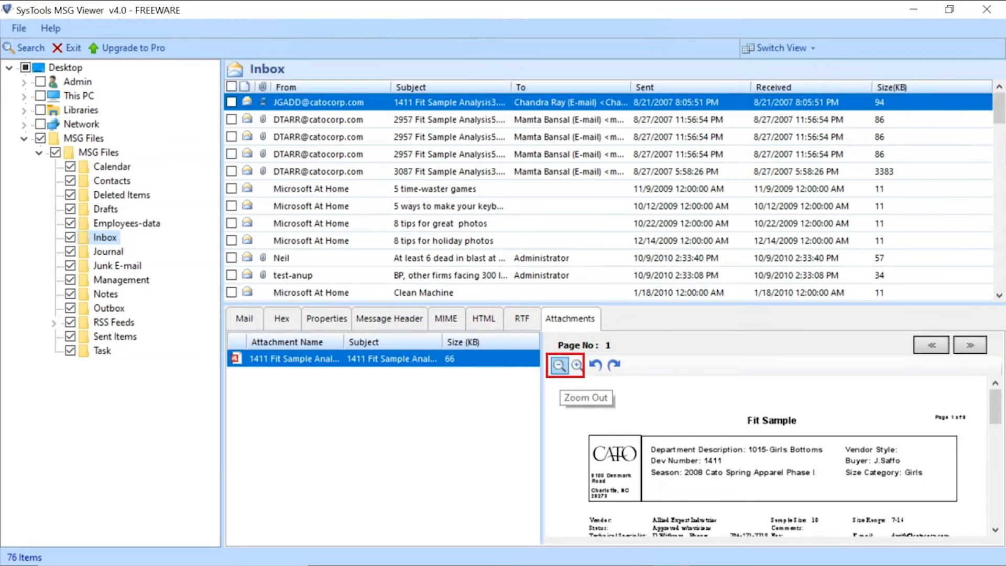
pyautogui.click(575, 365)
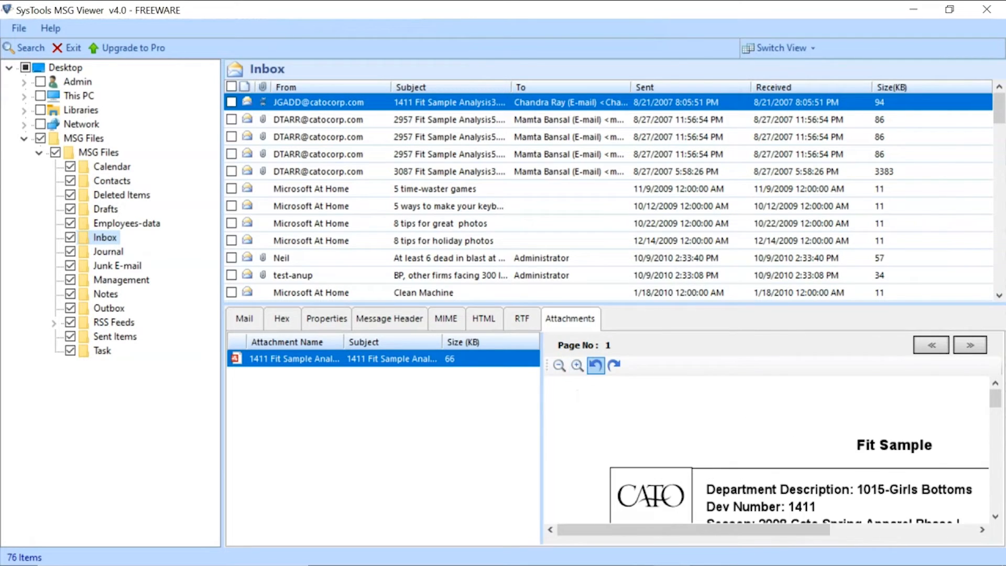
pyautogui.moveTo(596, 366)
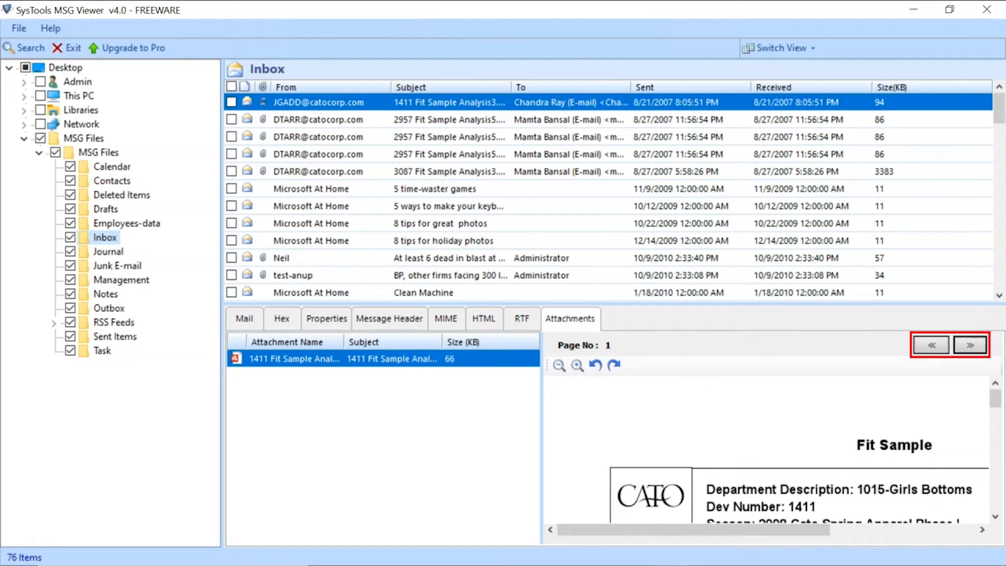
pyautogui.click(970, 345)
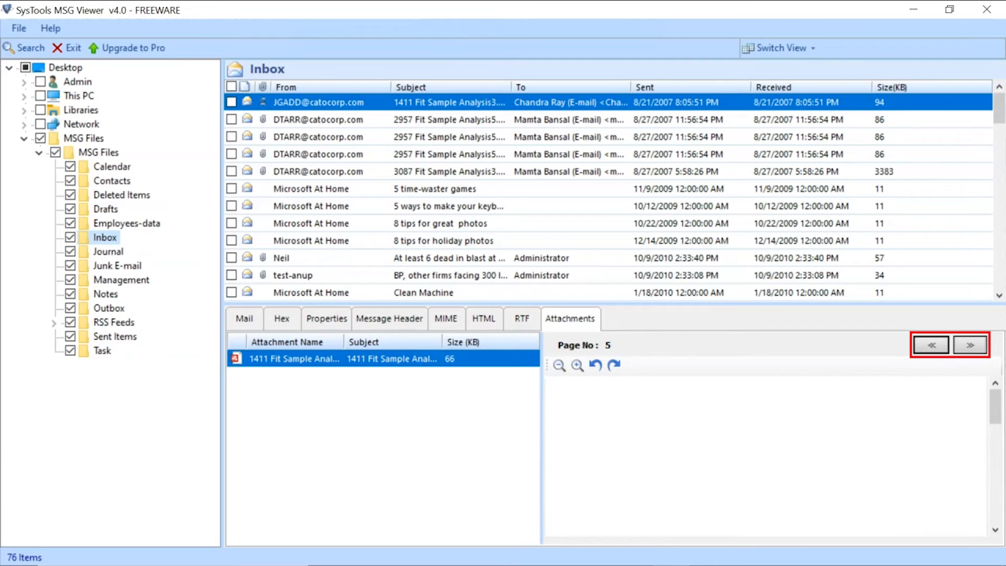
pyautogui.click(970, 345)
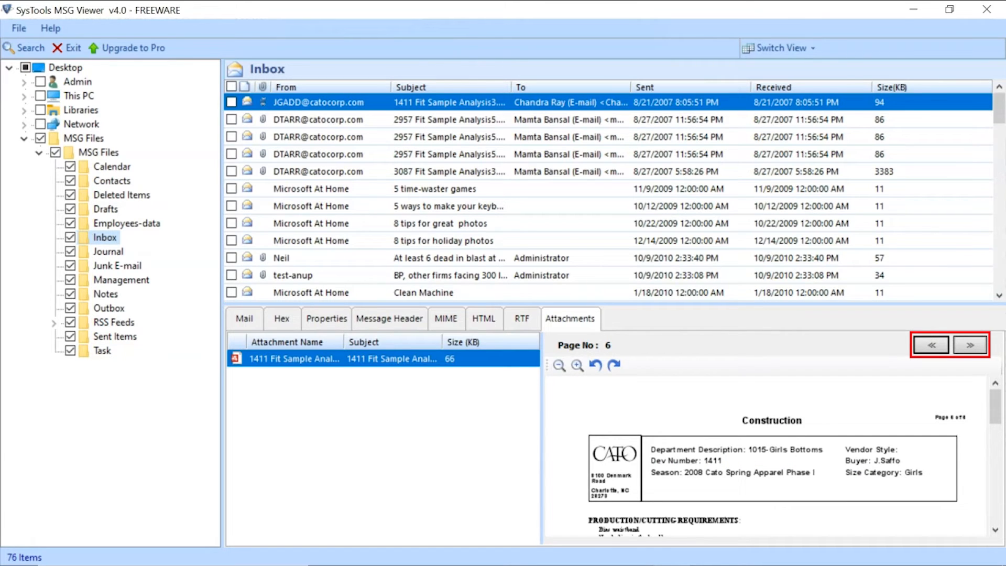
pyautogui.click(778, 48)
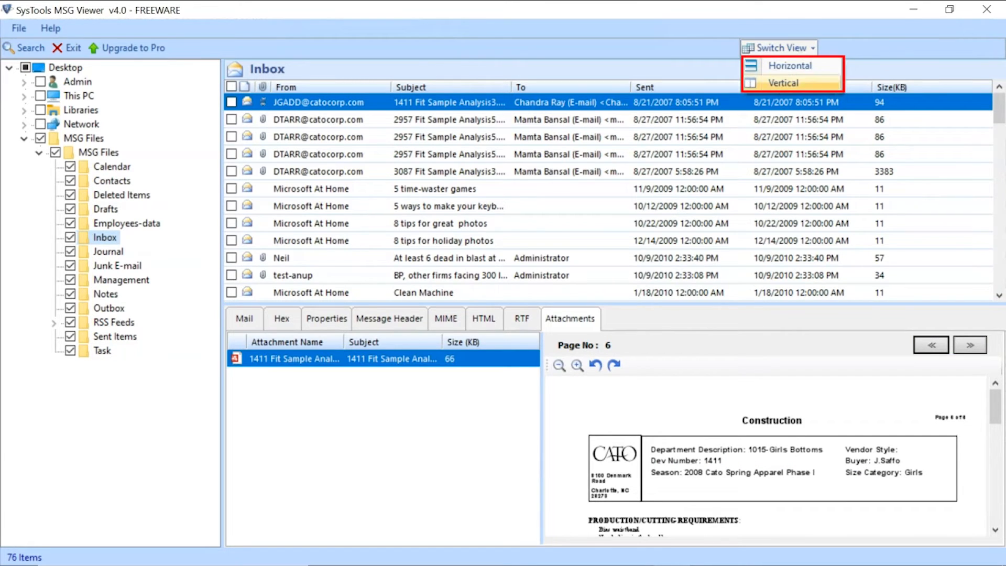
# Switch to the Vertical layout, then open and close the File menu.
pyautogui.click(782, 83)
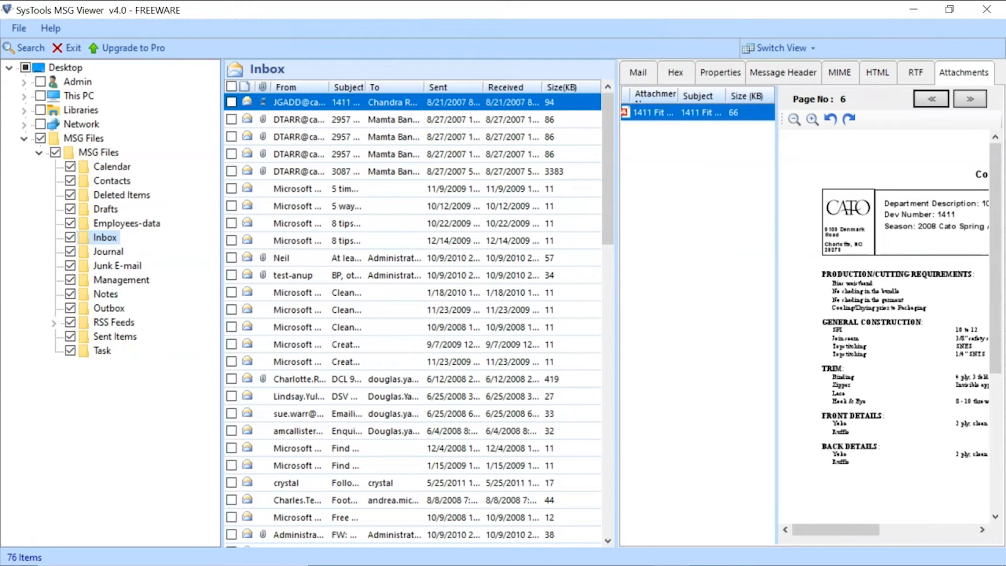
pyautogui.click(19, 28)
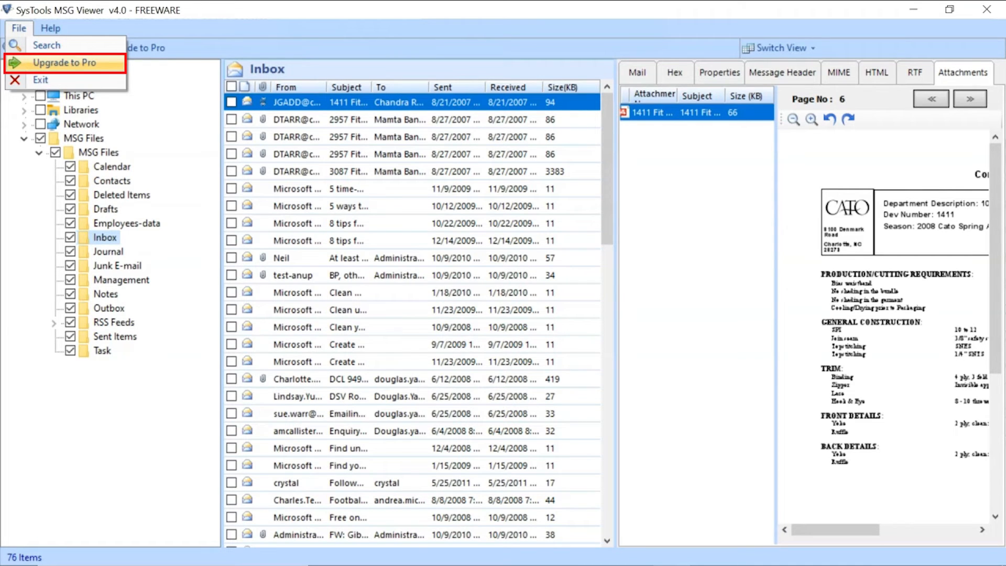
pyautogui.click(19, 28)
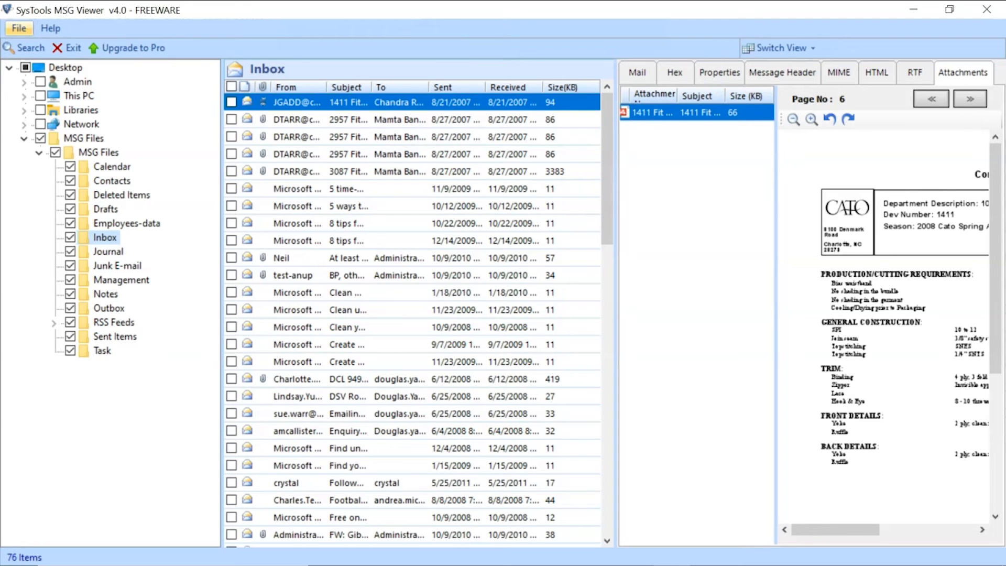